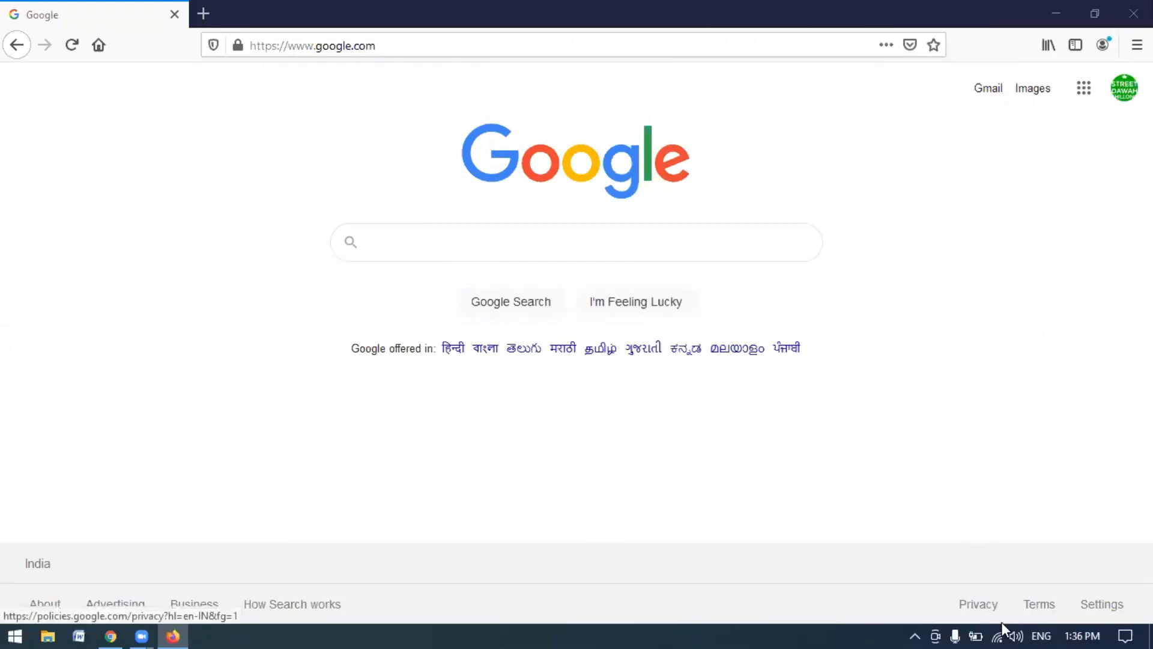
- Enter the router address 192.168.29.1/ in Firefox's address bar
{"action": "left_click", "coordinate": [997, 635]}
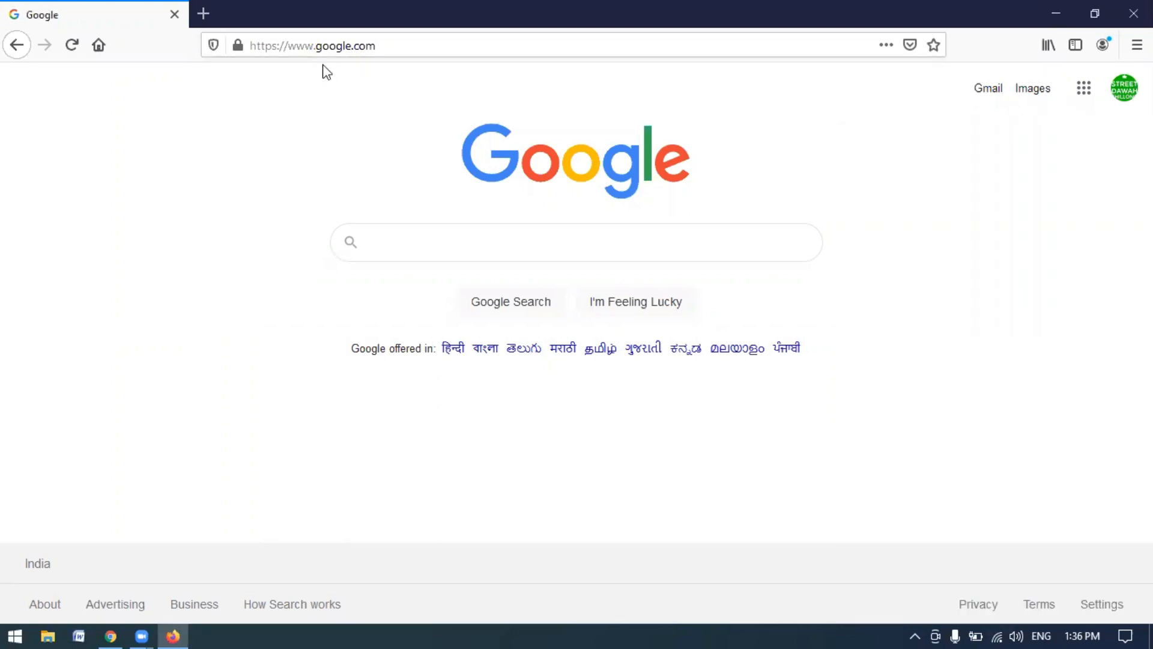
{"action": "type", "text": "192.168.29.1/"}
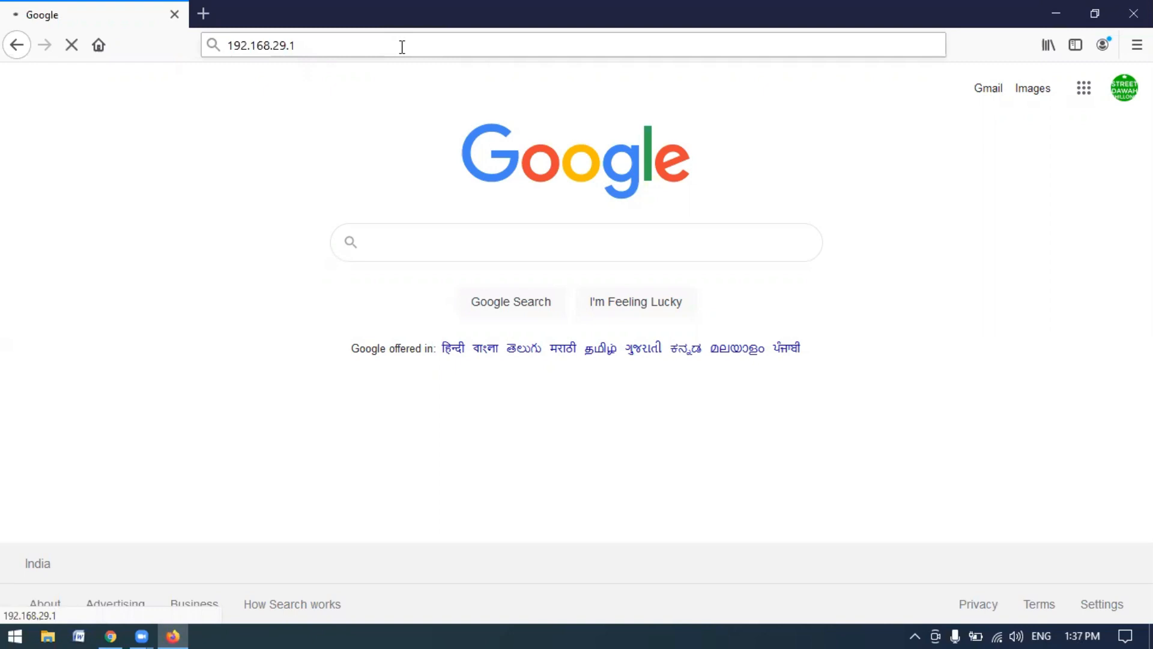
- Load the router page and log in as admin, declining Firefox's save-login prompt
{"action": "key", "text": "Enter"}
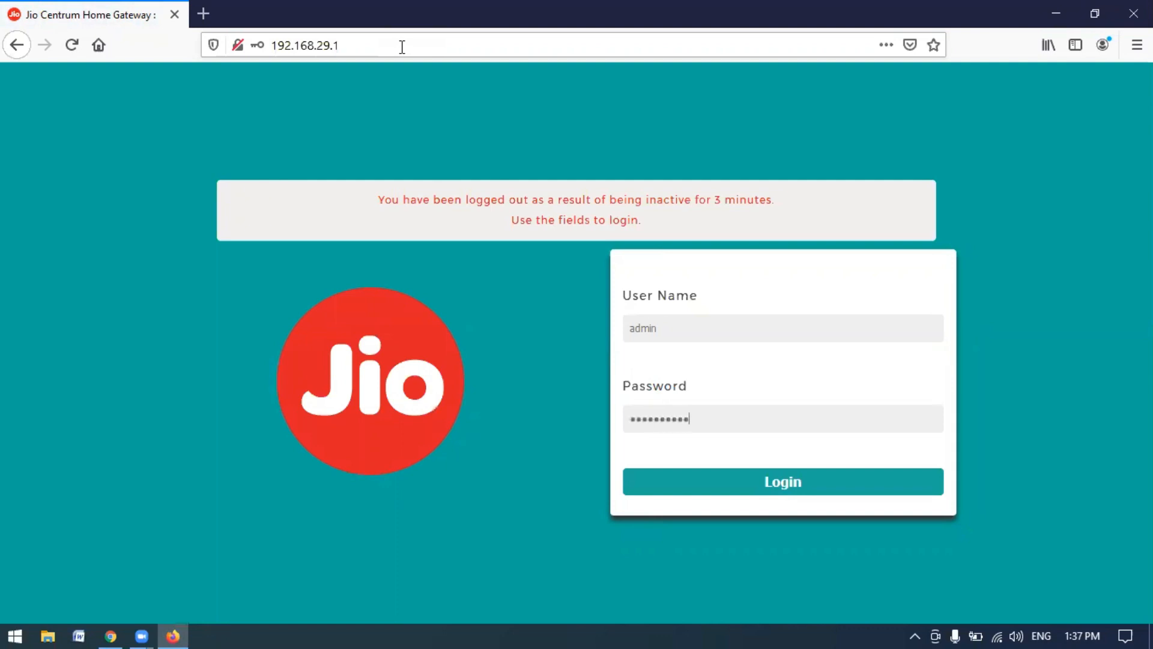
{"action": "left_click", "coordinate": [782, 481]}
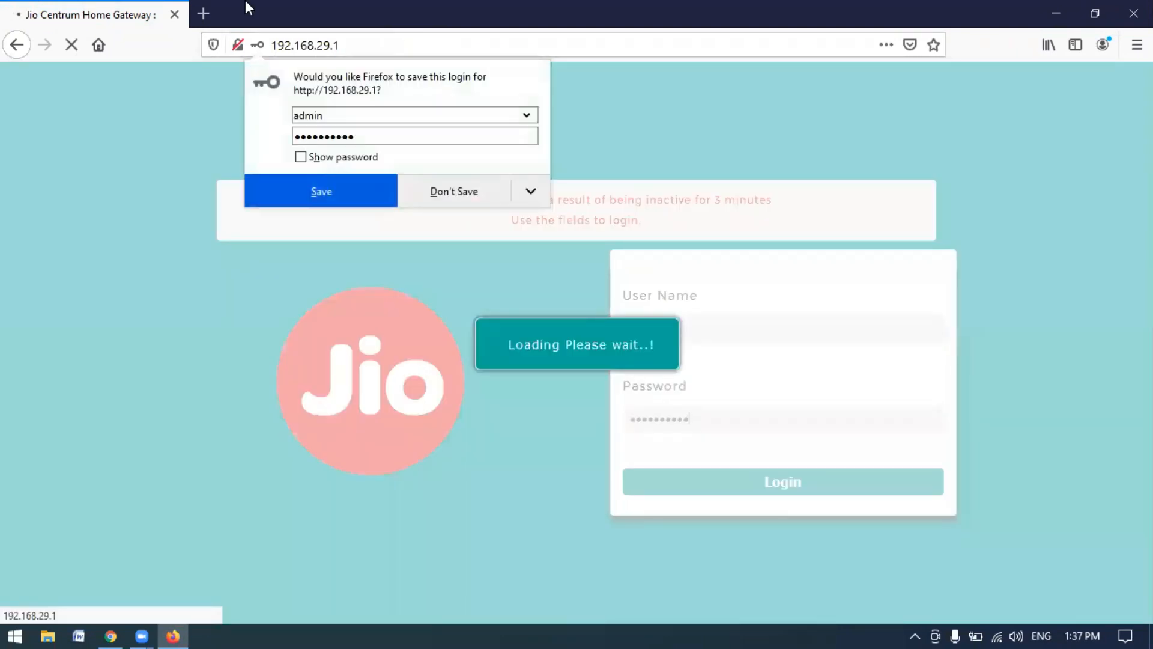
{"action": "left_click", "coordinate": [454, 191]}
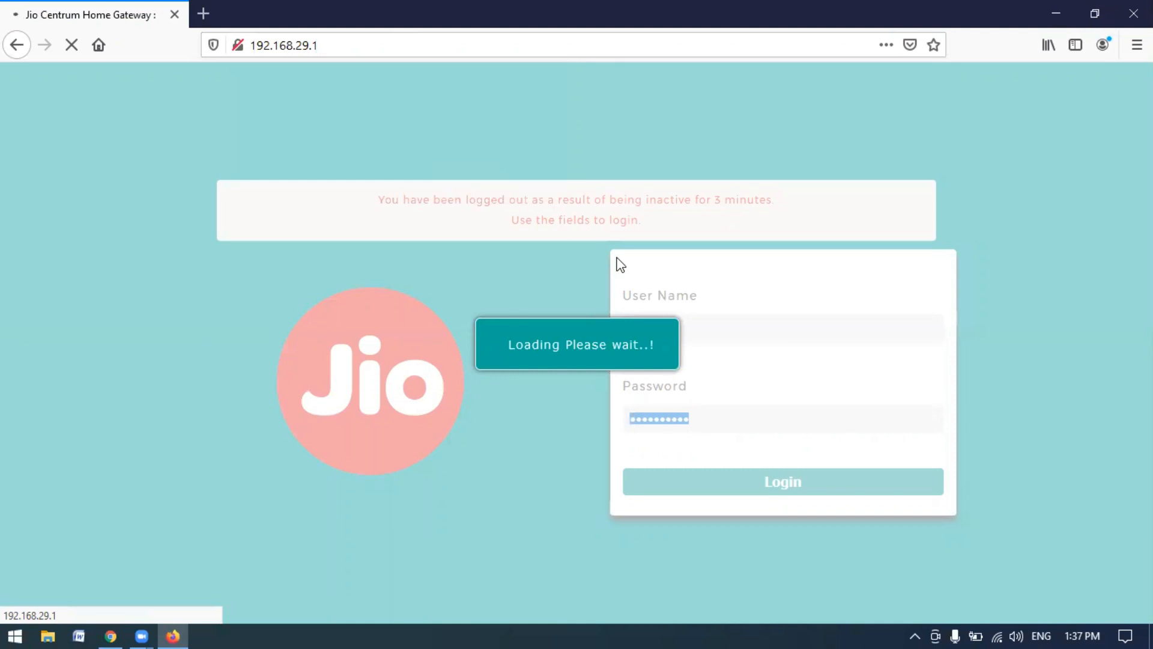
{"action": "left_click", "coordinate": [782, 481]}
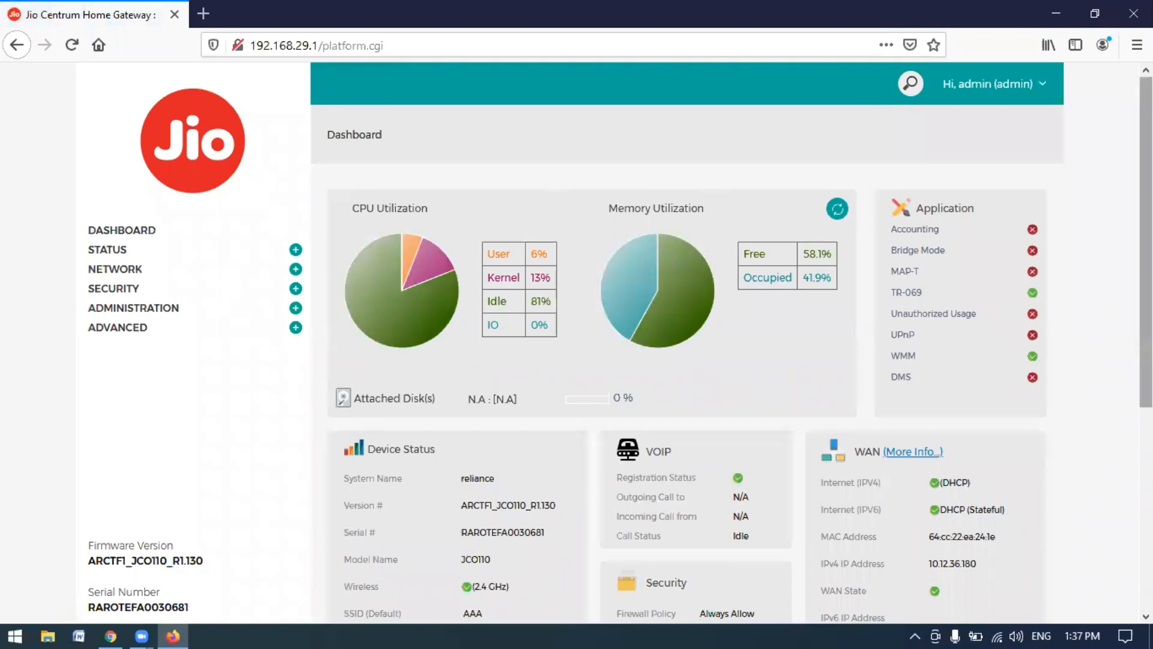
- Browse Network > Wireless to the Profiles list (Jio_1, Jio_2, Jio_3), then expand Administration
{"action": "scroll", "scroll_direction": "down", "scroll_amount": 3}
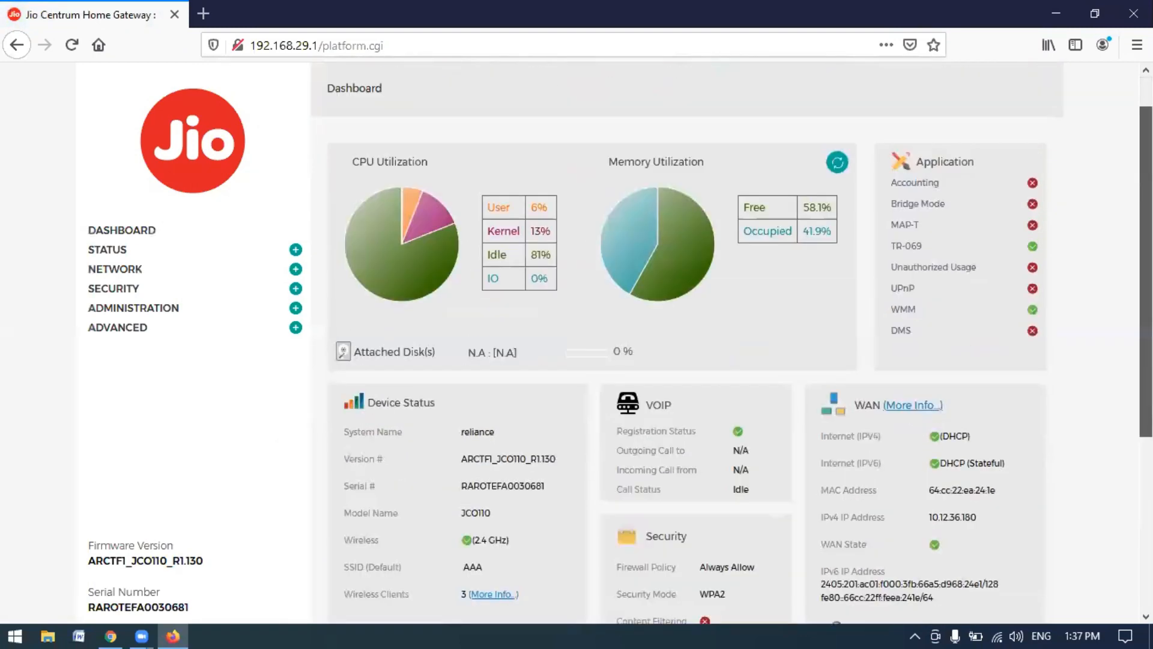
{"action": "left_click", "coordinate": [115, 268]}
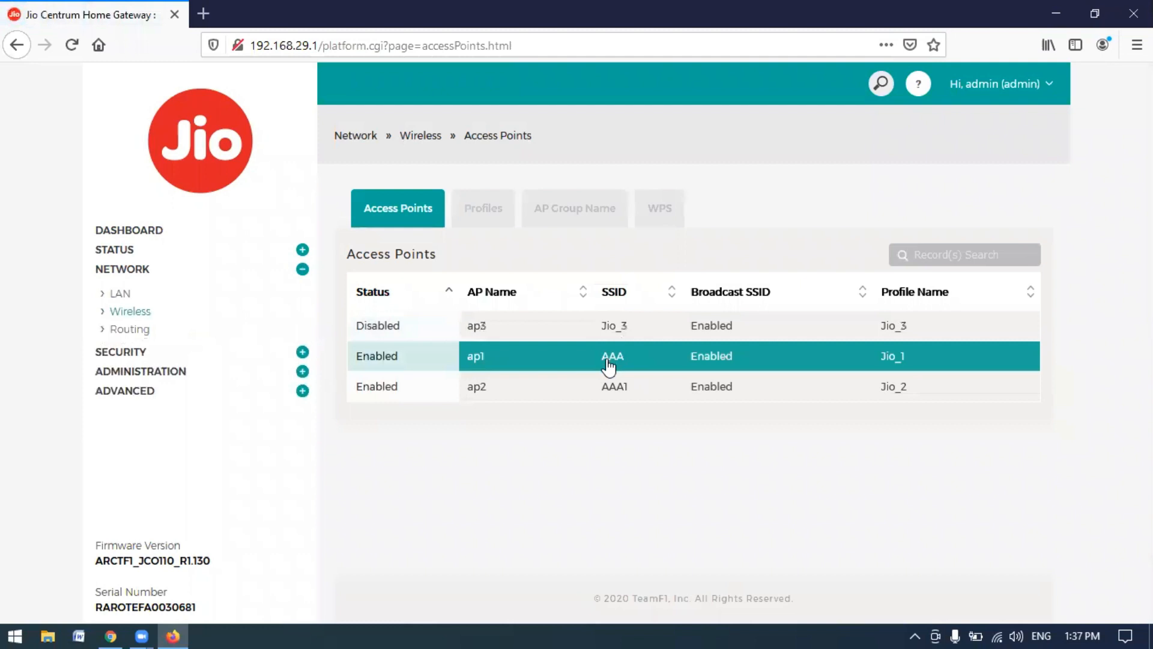
{"action": "left_click", "coordinate": [483, 208]}
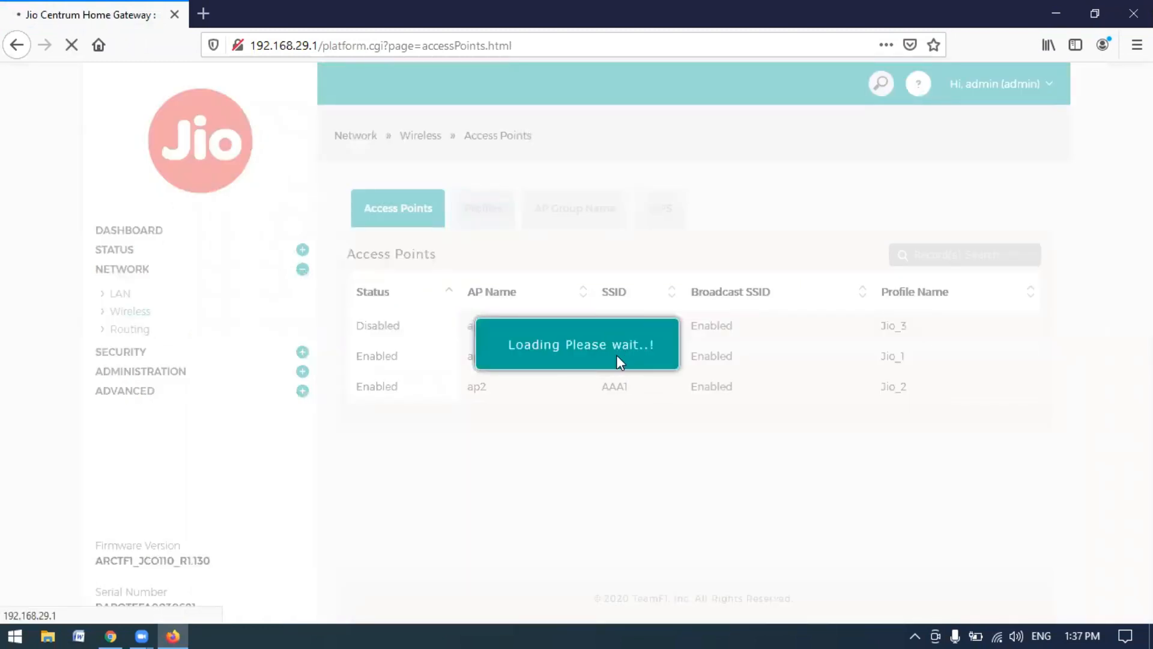
{"action": "left_click", "coordinate": [476, 209]}
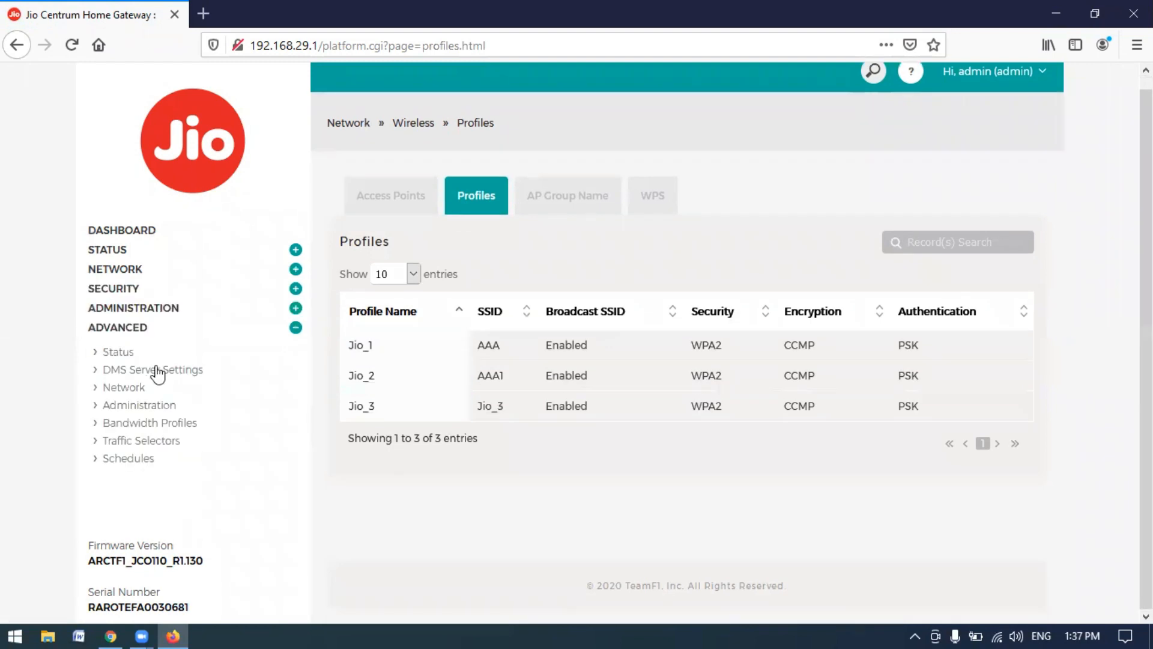
{"action": "left_click", "coordinate": [133, 308]}
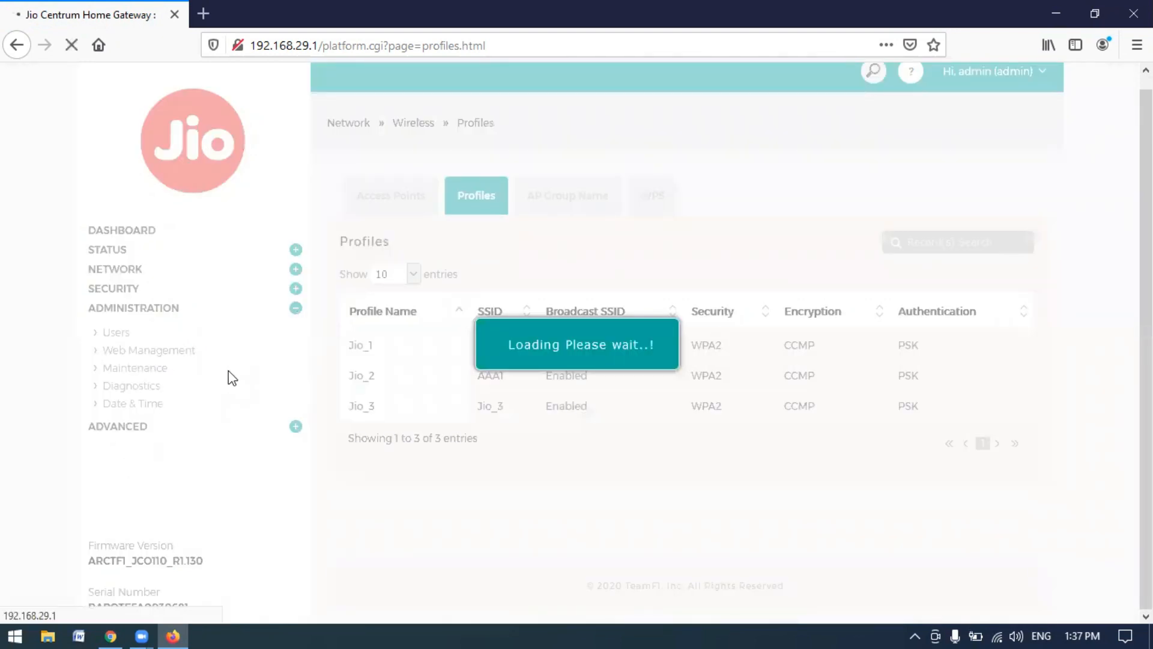
- Restore factory defaults from Administration > Maintenance, confirming the configuration erase
{"action": "left_click", "coordinate": [134, 367]}
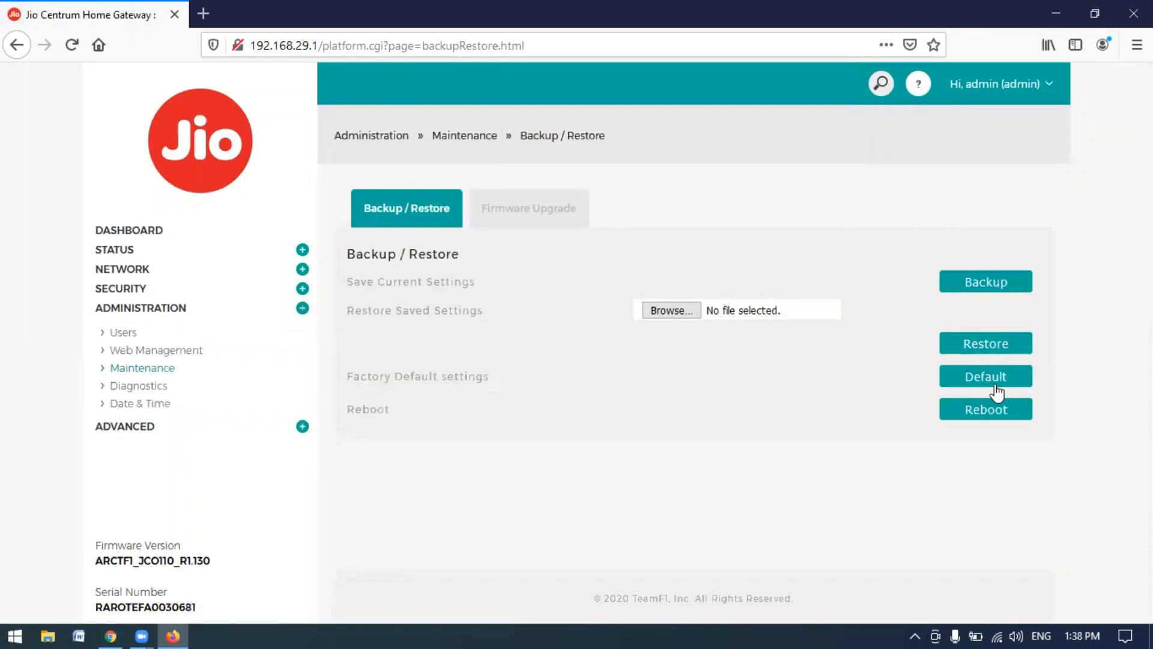
{"action": "left_click", "coordinate": [985, 376]}
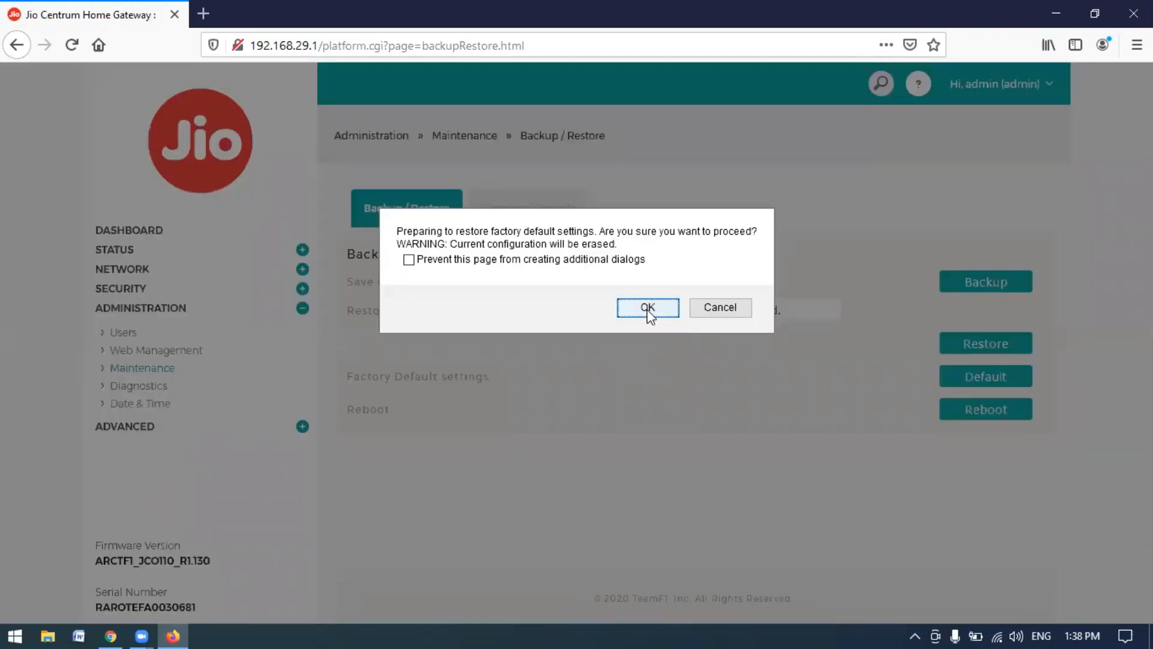
{"action": "left_click", "coordinate": [647, 307]}
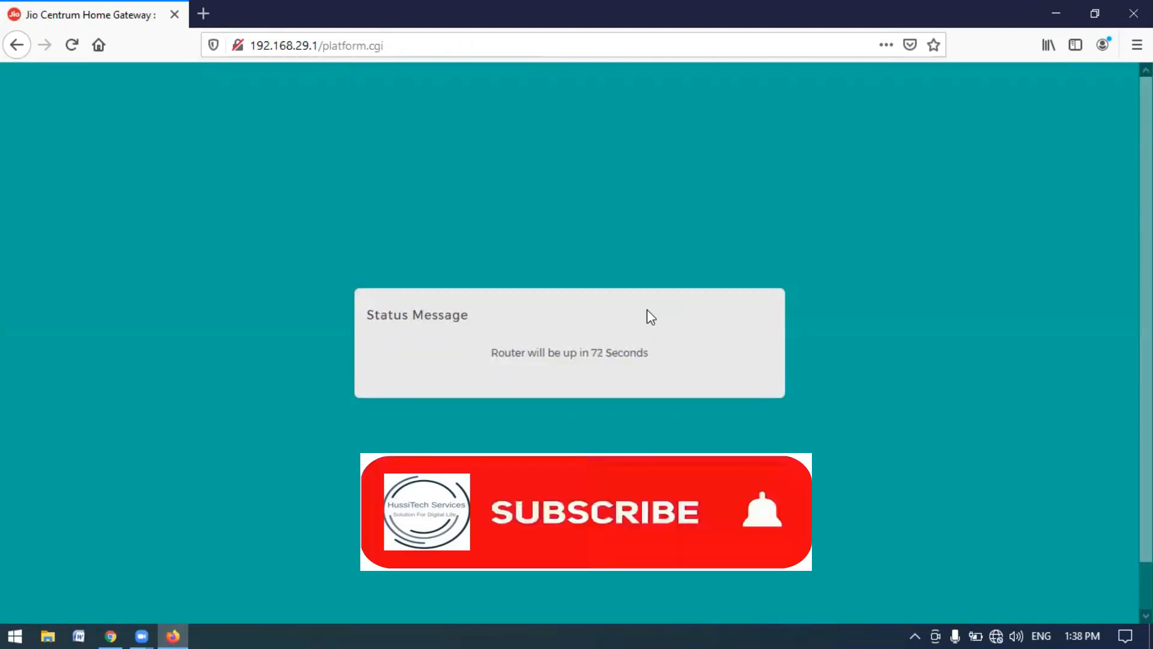
- Return to the router's login page after the reboot
{"action": "left_click", "coordinate": [584, 511]}
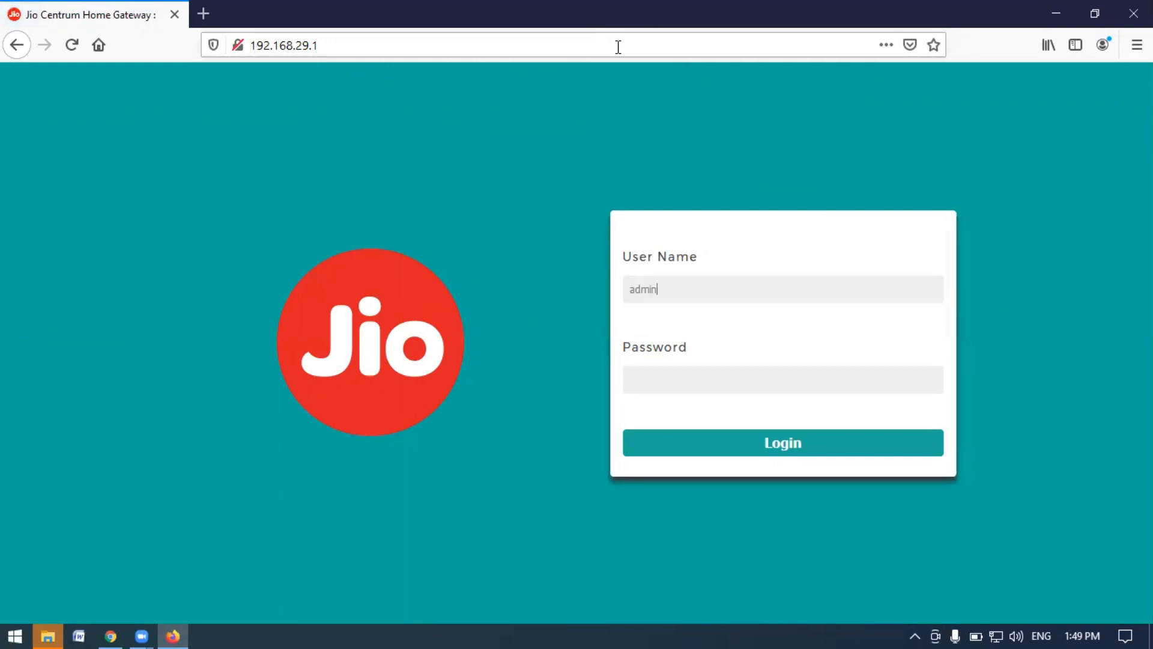
{"action": "type", "text": "password"}
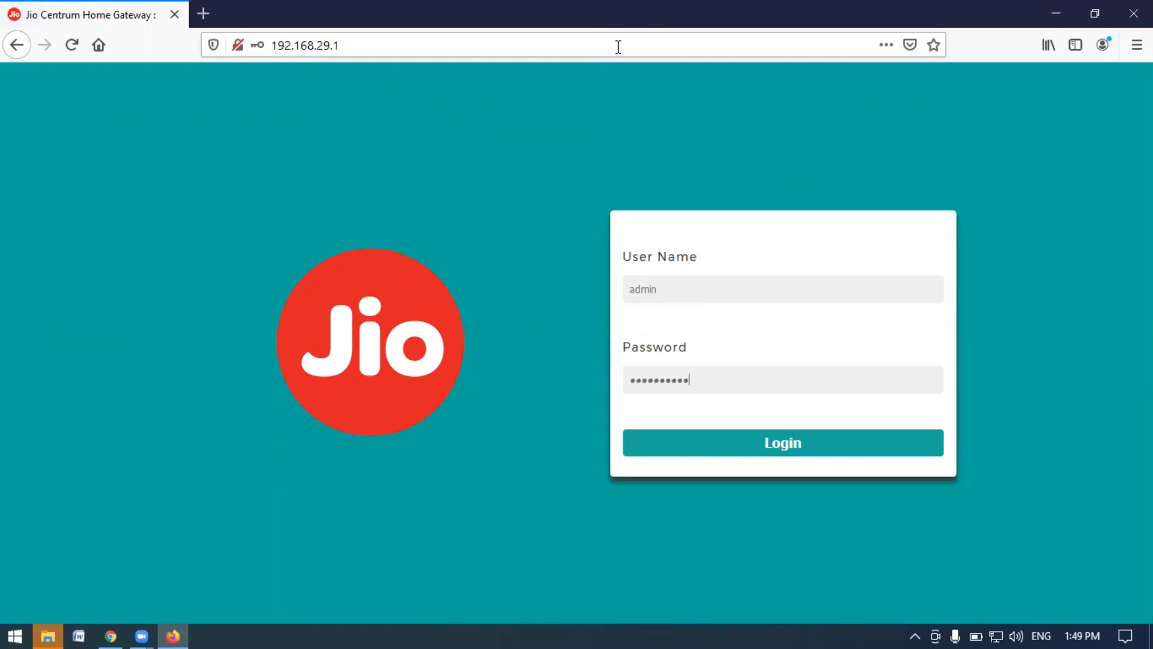
{"action": "left_click", "coordinate": [782, 442]}
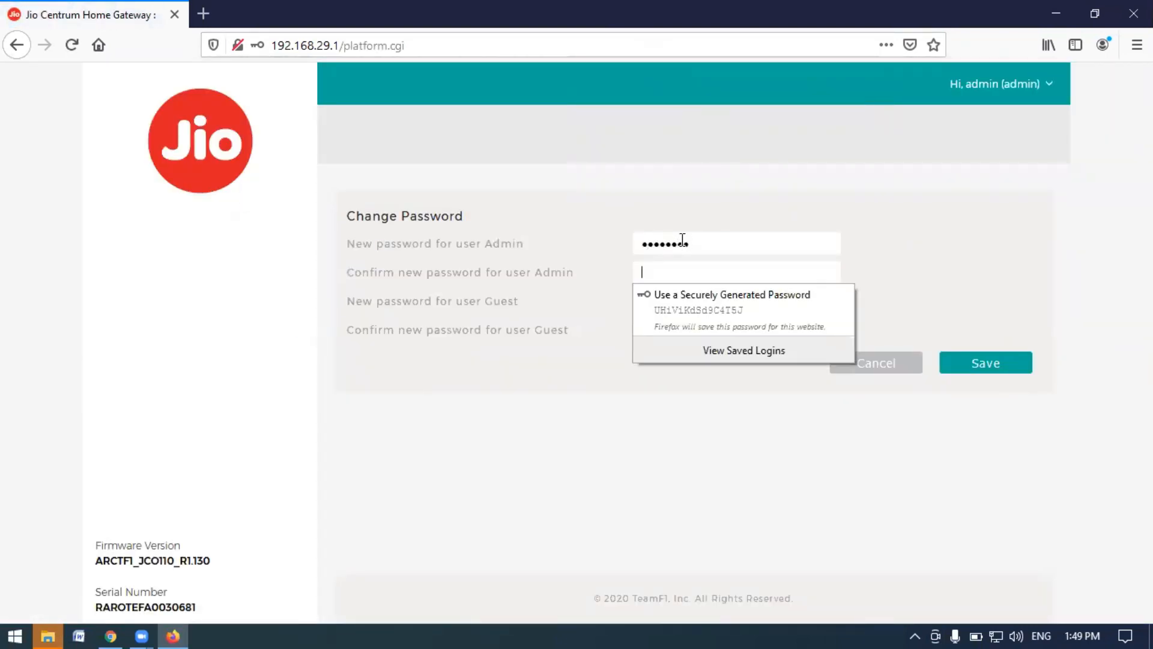
- Enter and confirm new Admin and Guest passwords, then save them
{"action": "type", "text": "••••••••"}
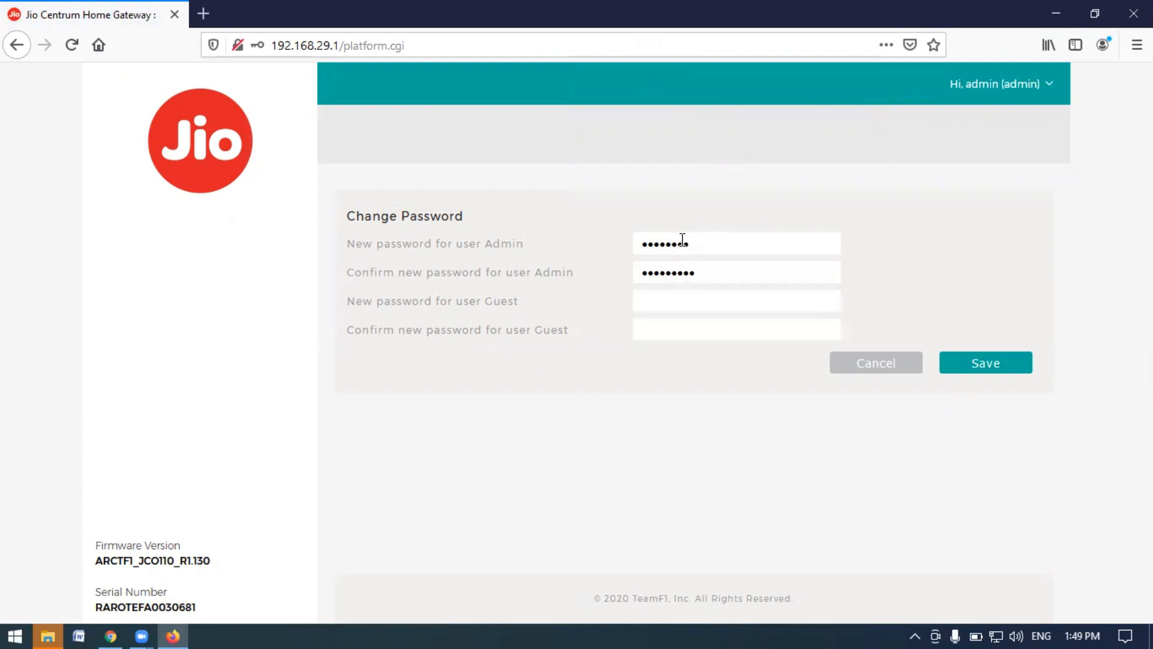
{"action": "type", "text": "••"}
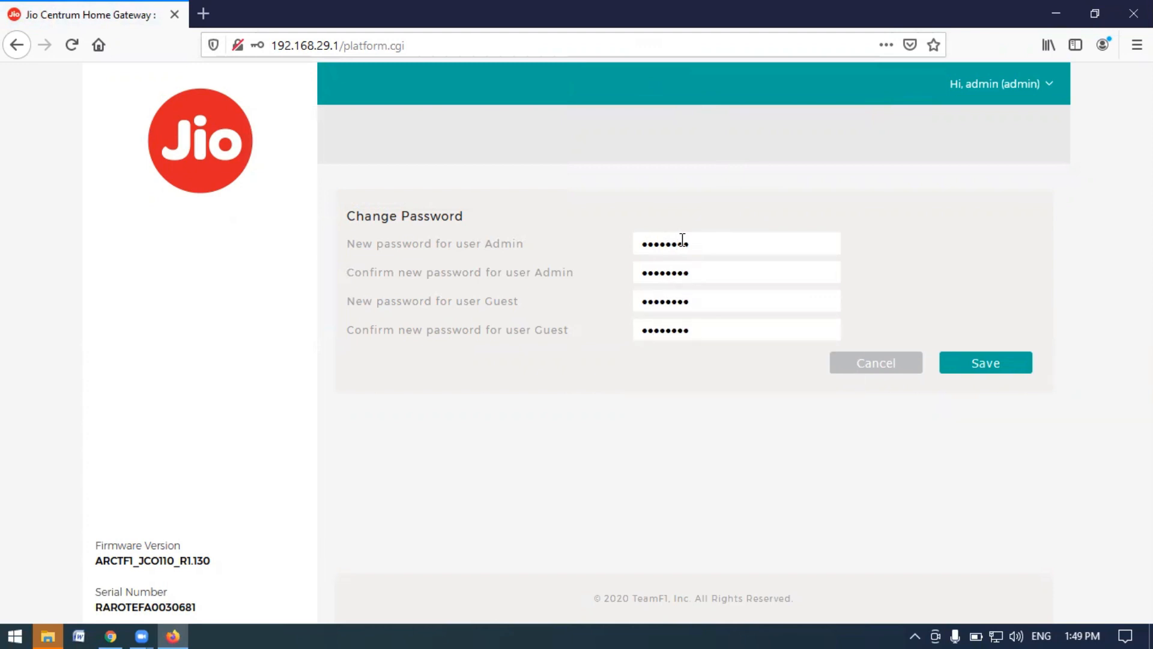
{"action": "left_click", "coordinate": [985, 362]}
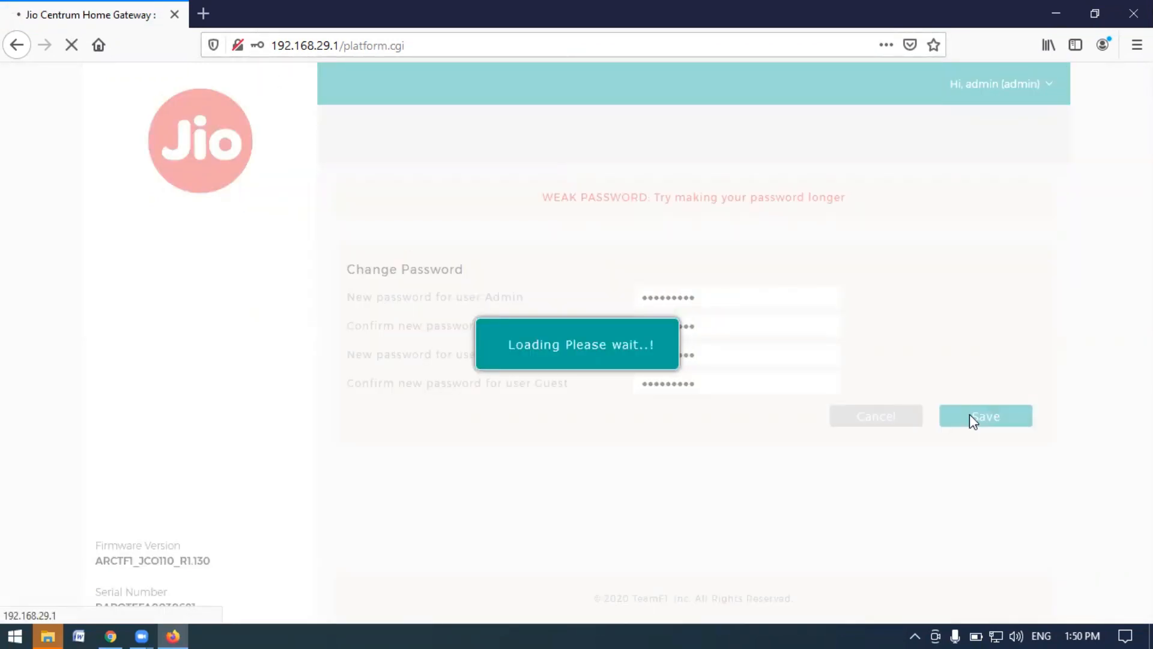
{"action": "left_click", "coordinate": [985, 416]}
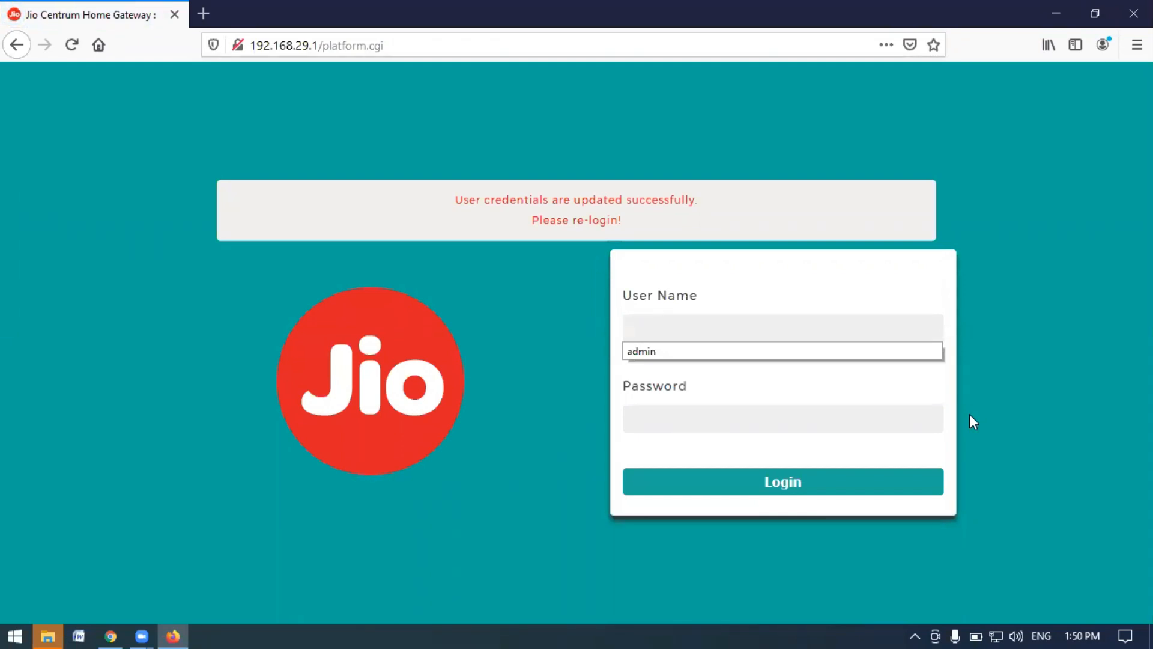
- Log back in as admin with the newly set password
{"action": "left_click", "coordinate": [782, 328]}
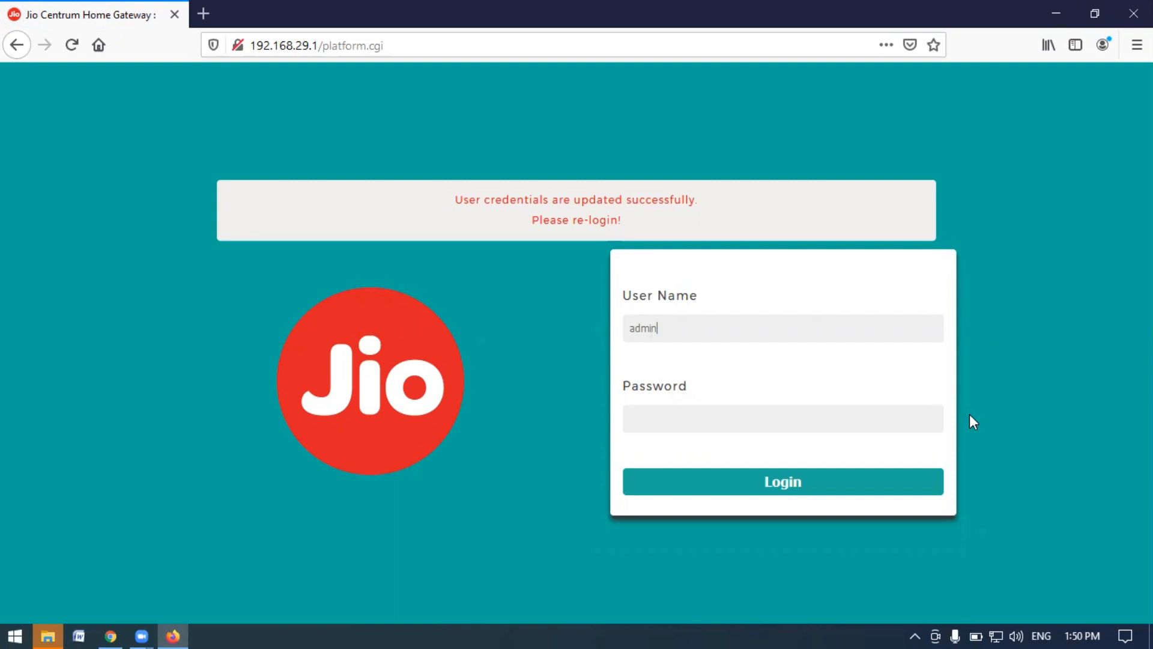
{"action": "type", "text": "***"}
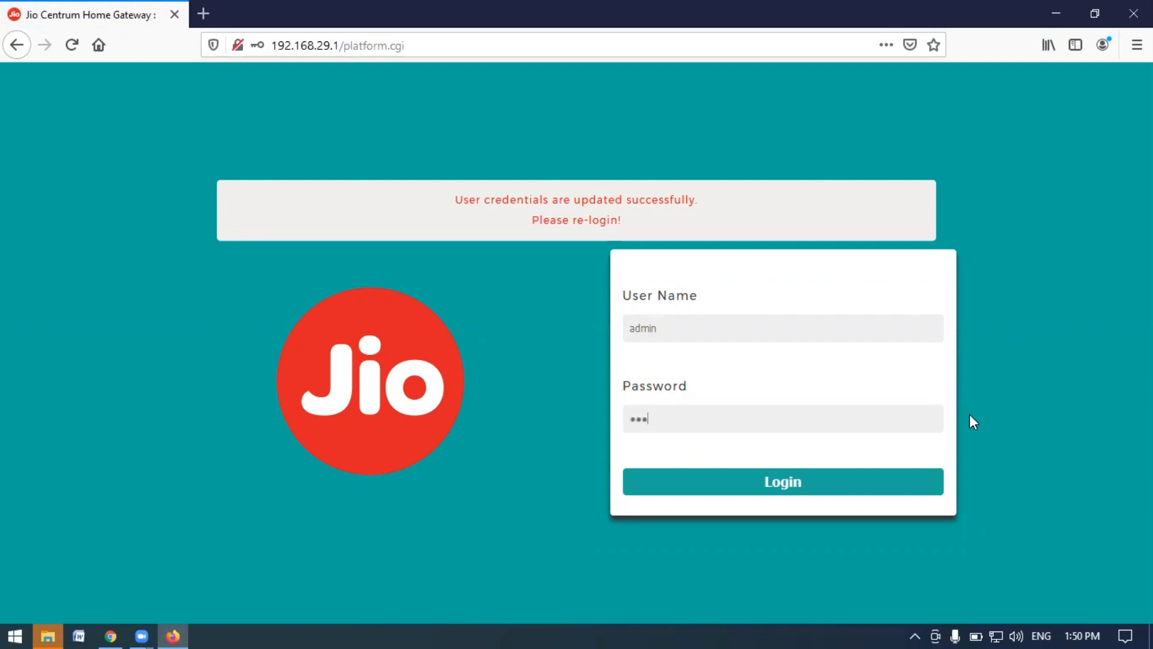
{"action": "left_click", "coordinate": [782, 481]}
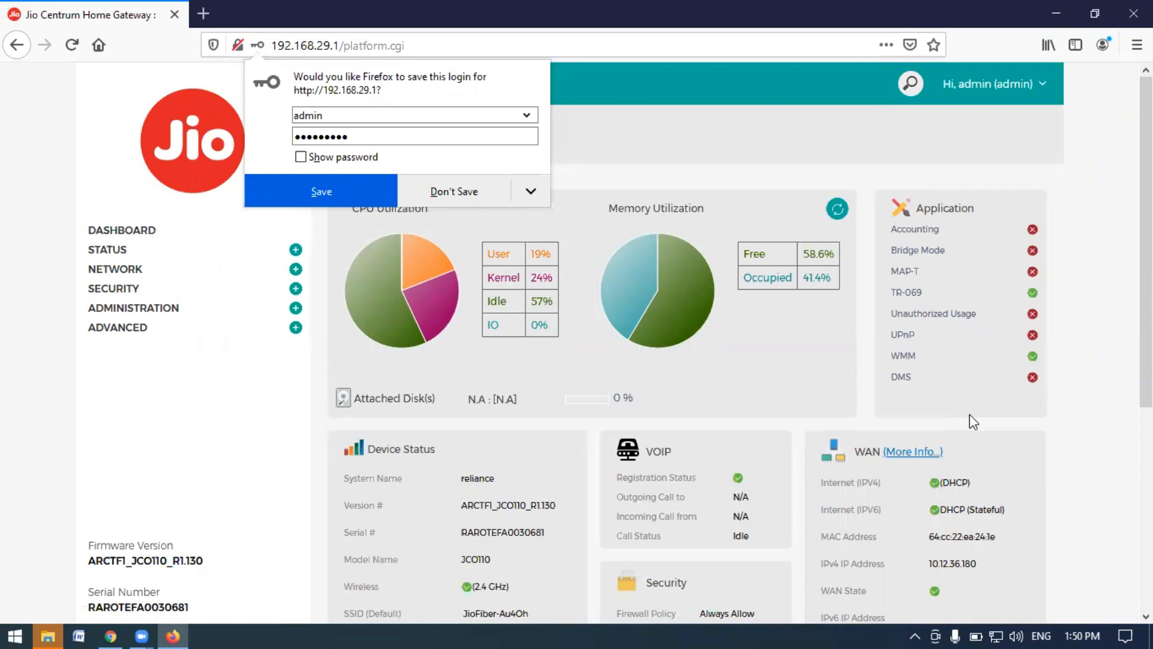
- Open the Network > Wireless Profiles list and acknowledge the client-disruption warning
{"action": "left_click", "coordinate": [115, 268]}
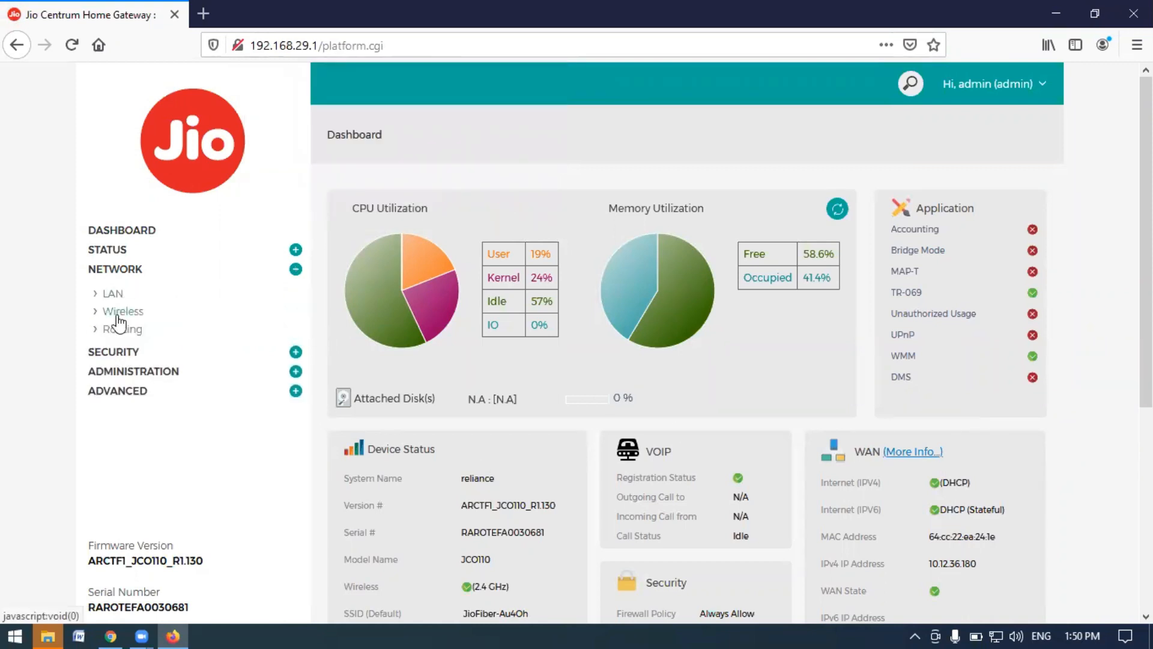
{"action": "left_click", "coordinate": [122, 311]}
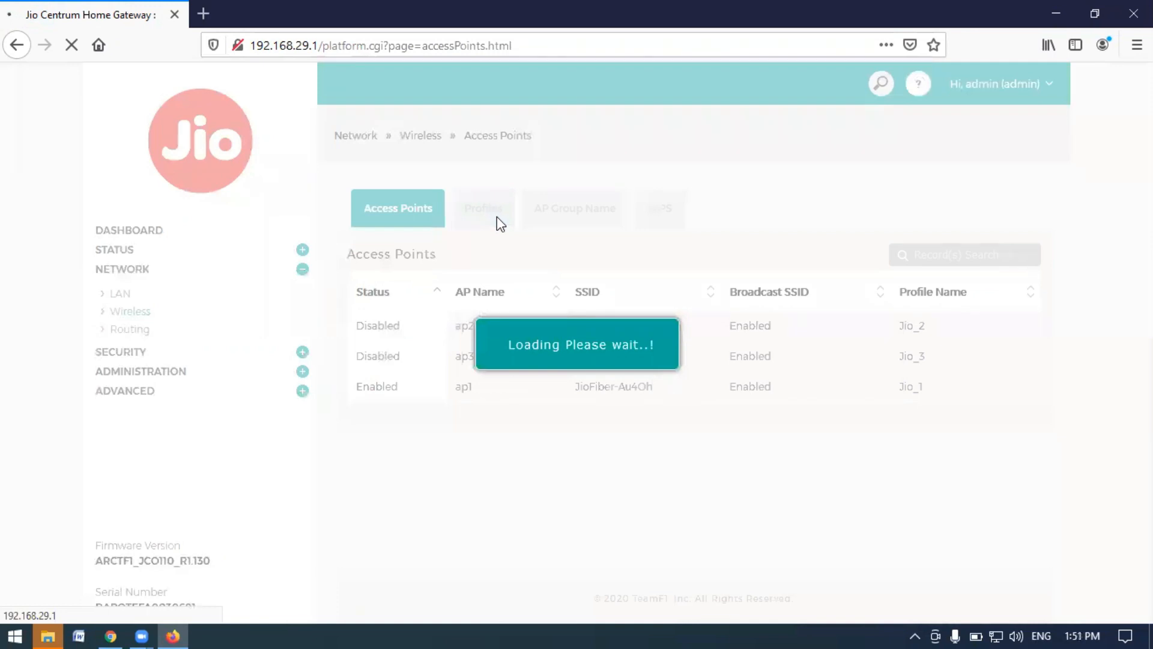
{"action": "left_click", "coordinate": [476, 208]}
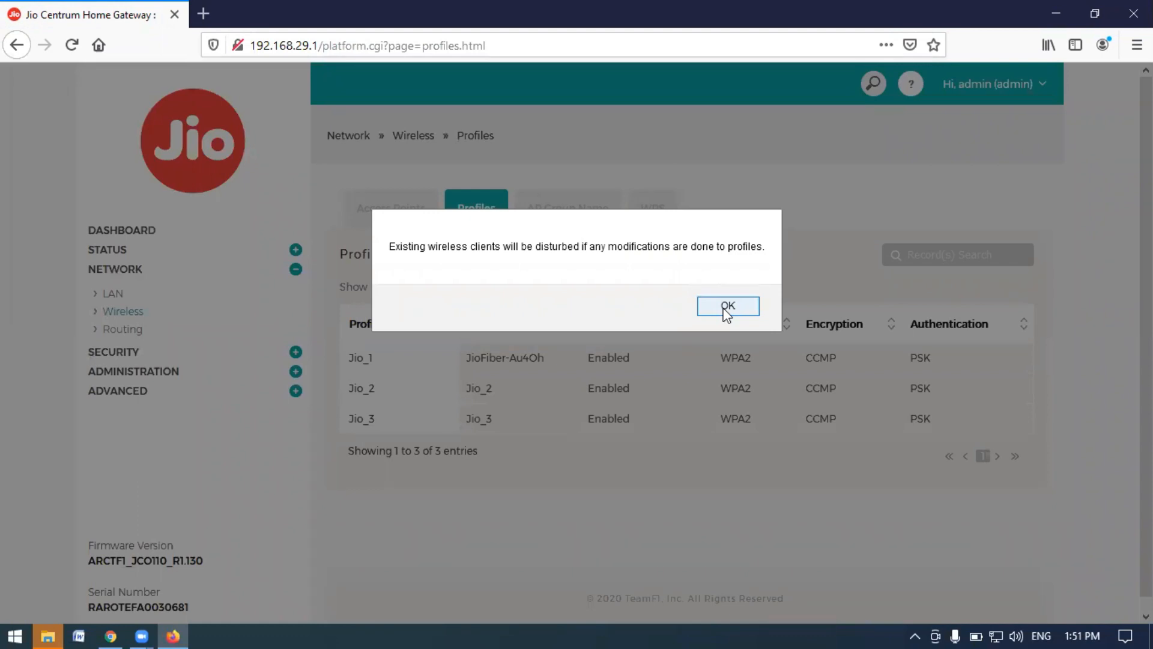
{"action": "left_click", "coordinate": [728, 305]}
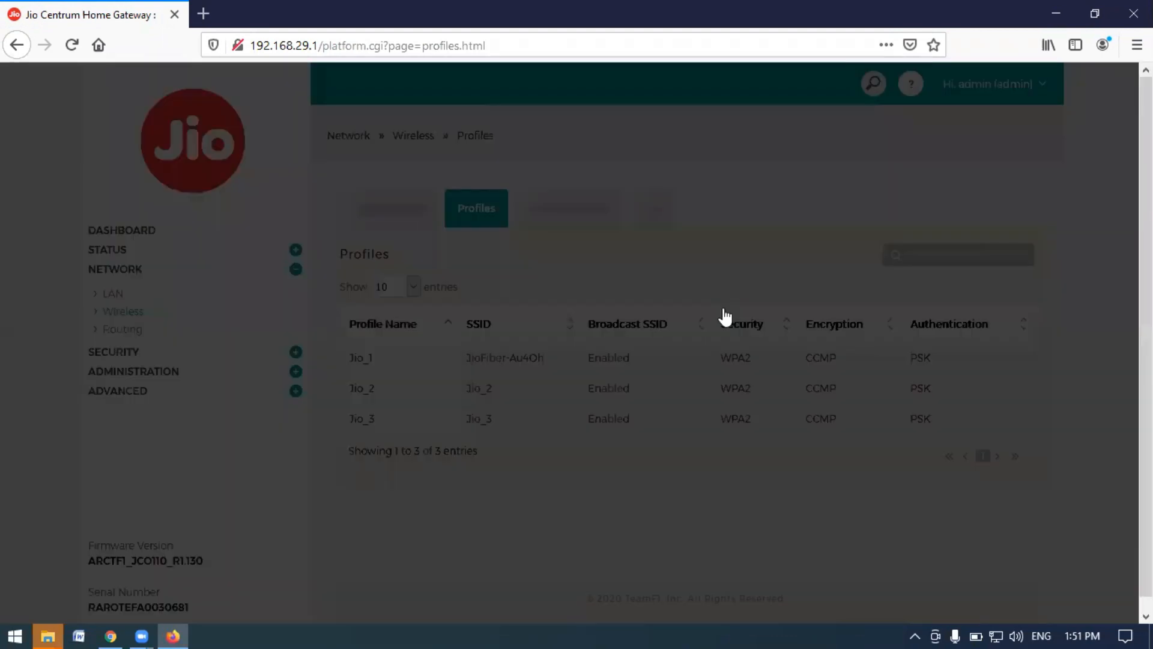
- Edit Jio_1: change SSID JioFiber-Au4Oh to AAA and enter a new confirmed WPA password
{"action": "left_click", "coordinate": [361, 357]}
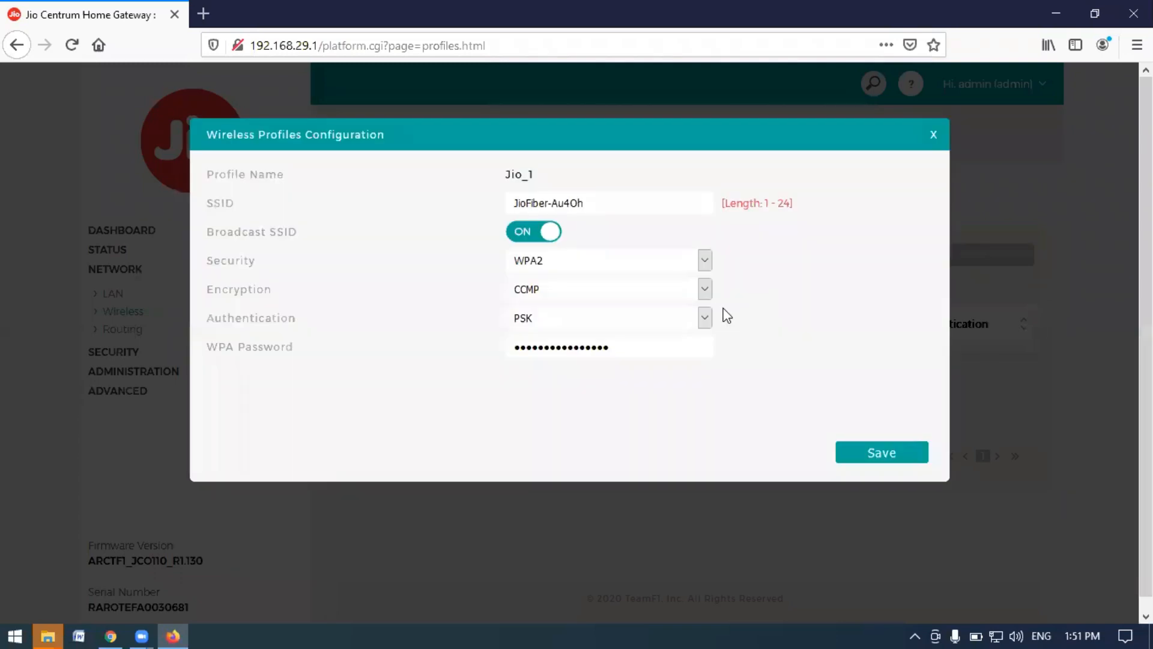
{"action": "triple_click", "coordinate": [563, 203]}
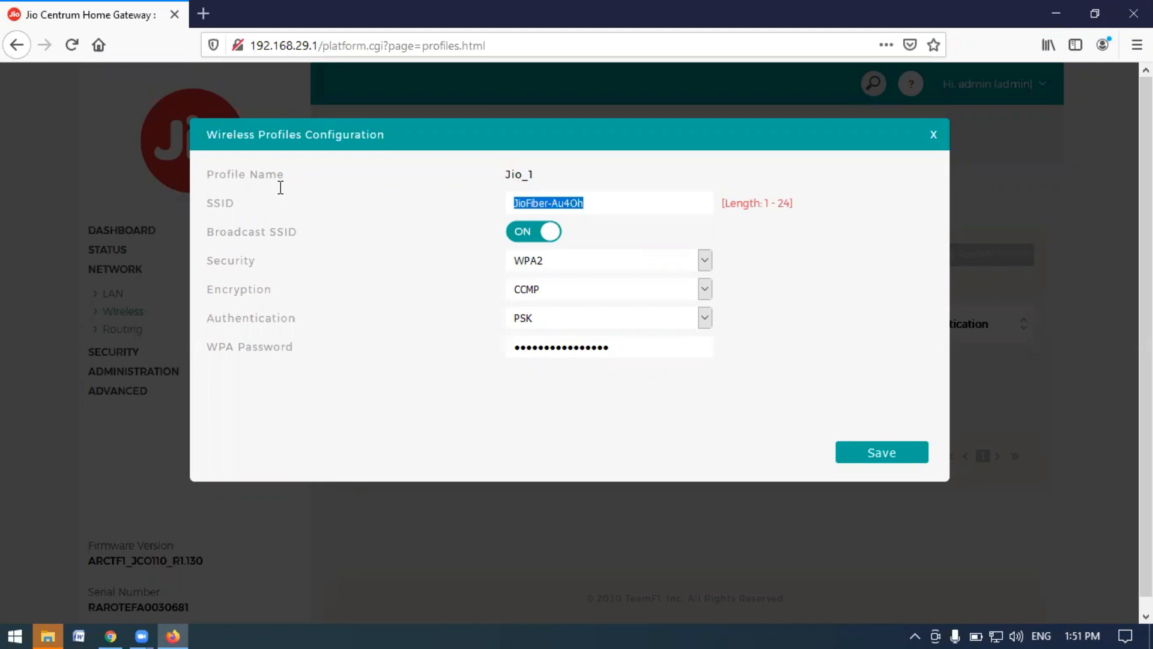
{"action": "type", "text": "AAA"}
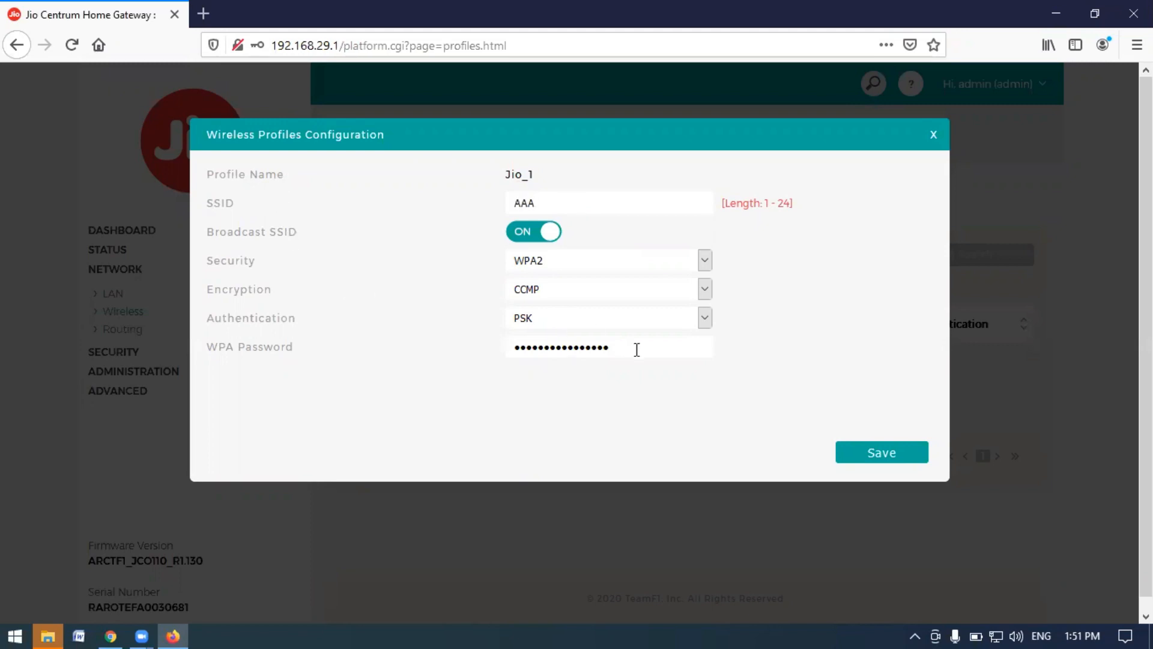
{"action": "triple_click", "coordinate": [573, 347]}
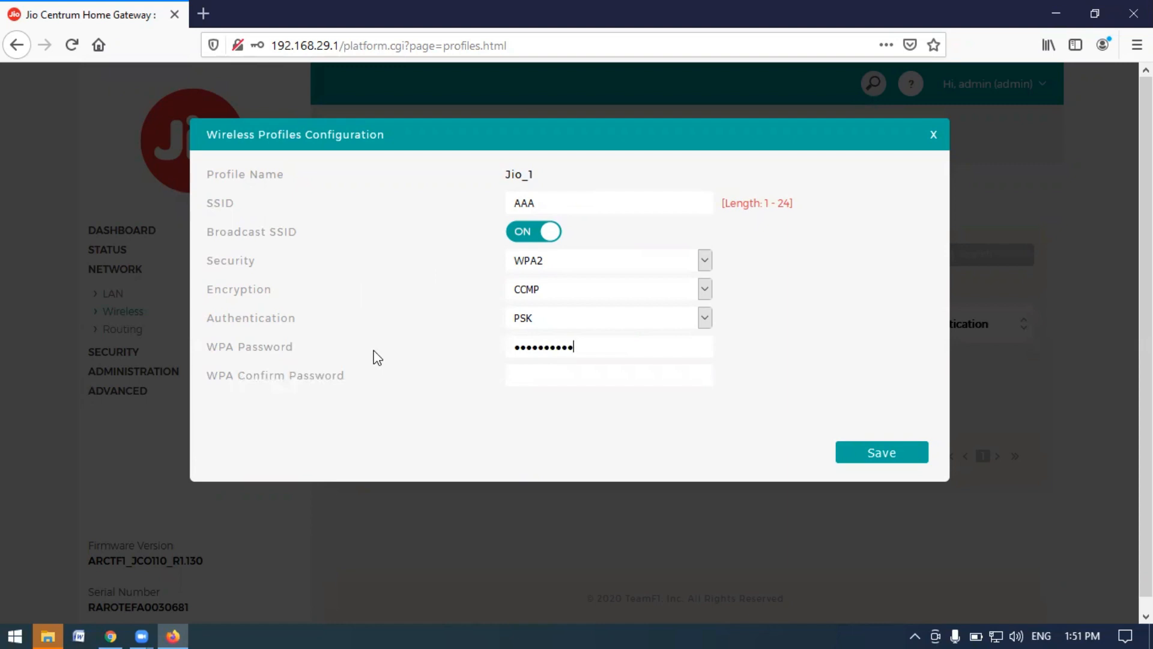
{"action": "left_click", "coordinate": [607, 375]}
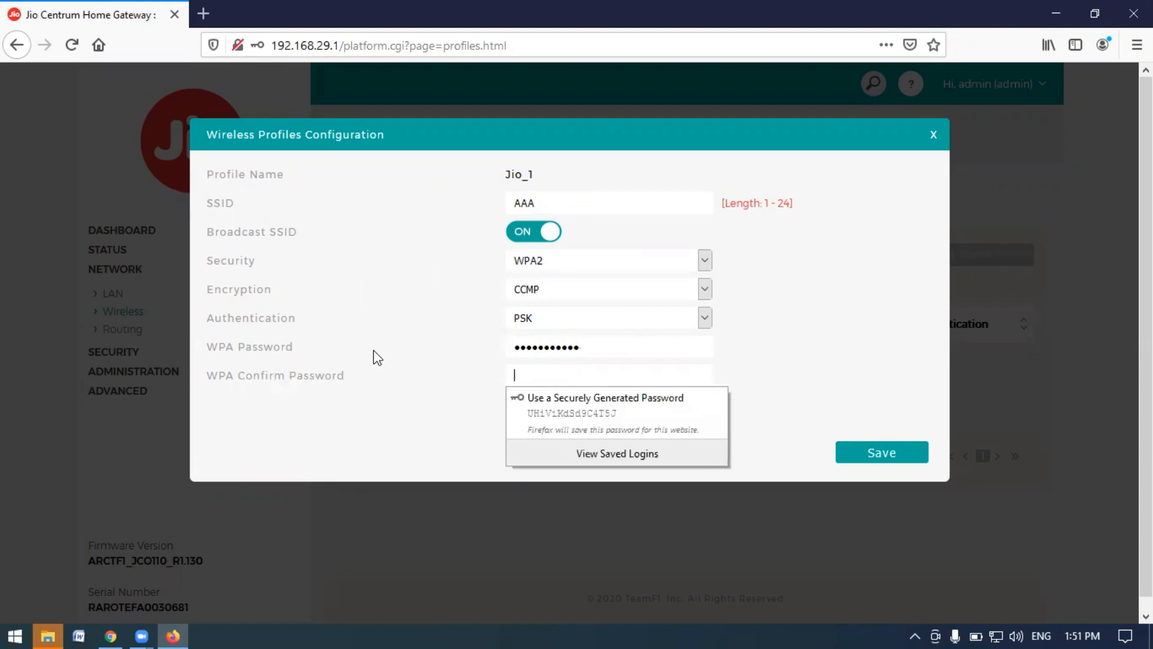
{"action": "type", "text": "•••••"}
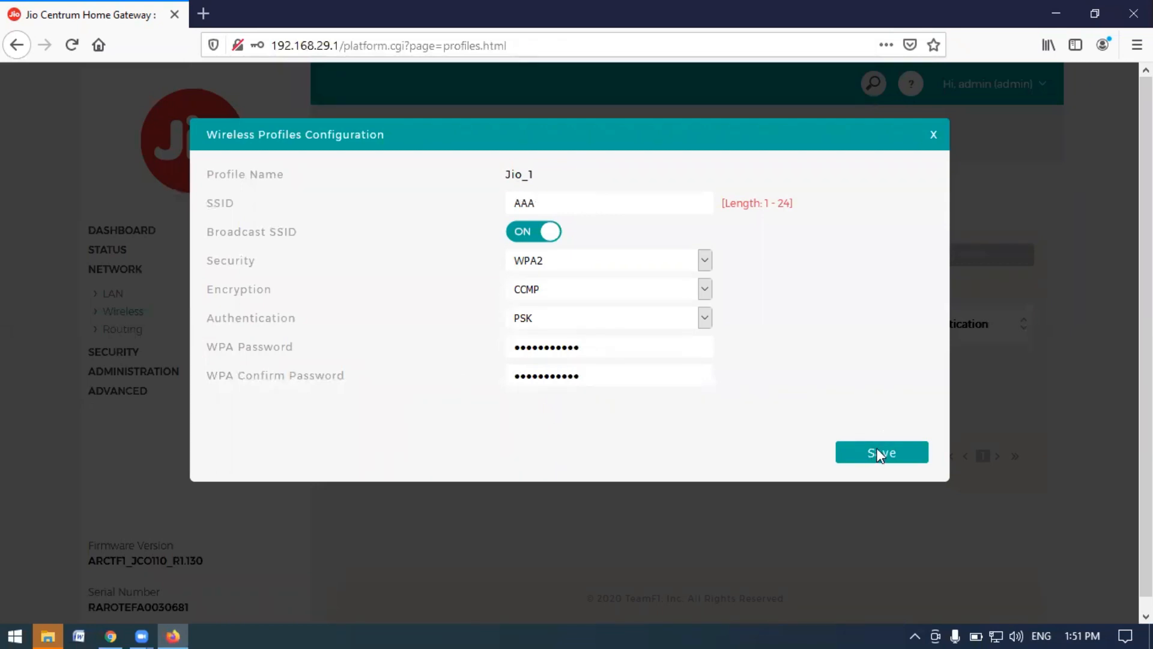
- Save the Jio_1 profile as SSID AAA, declining Firefox's offer to store the password
{"action": "left_click", "coordinate": [881, 452]}
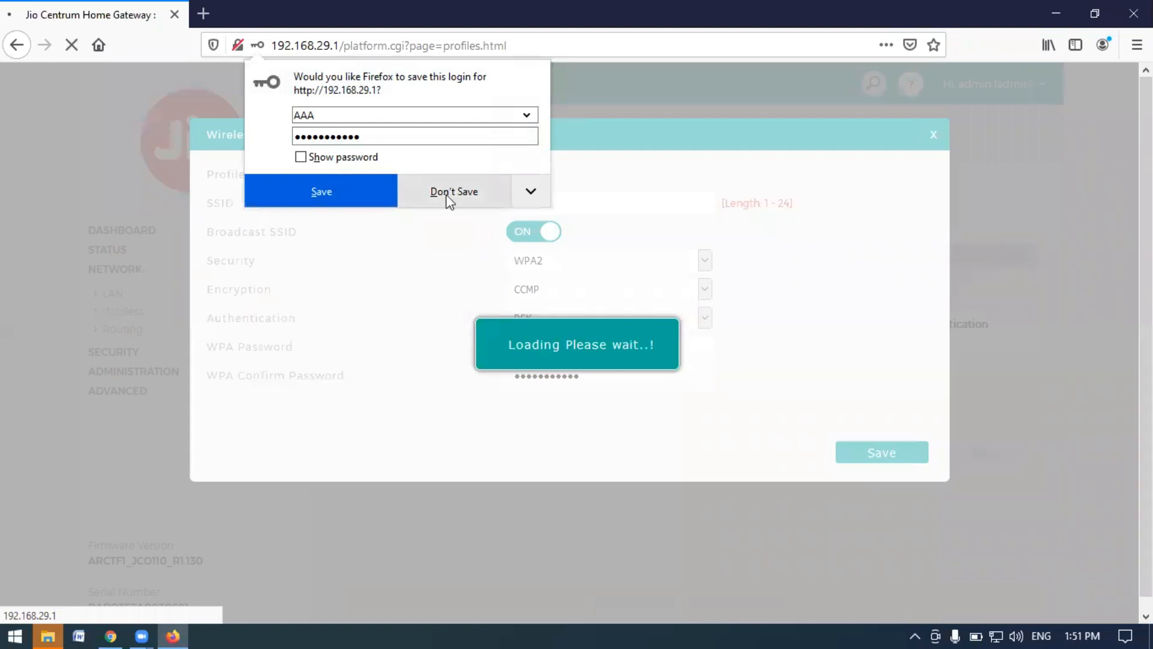
{"action": "left_click", "coordinate": [454, 191]}
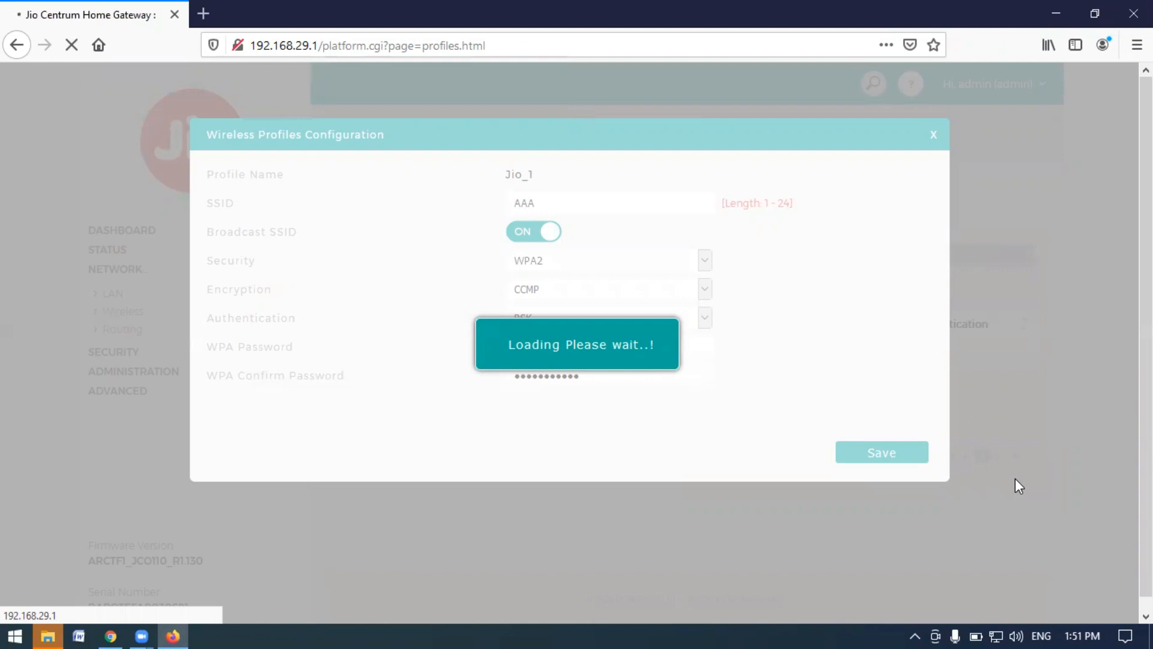
{"action": "left_click", "coordinate": [881, 452]}
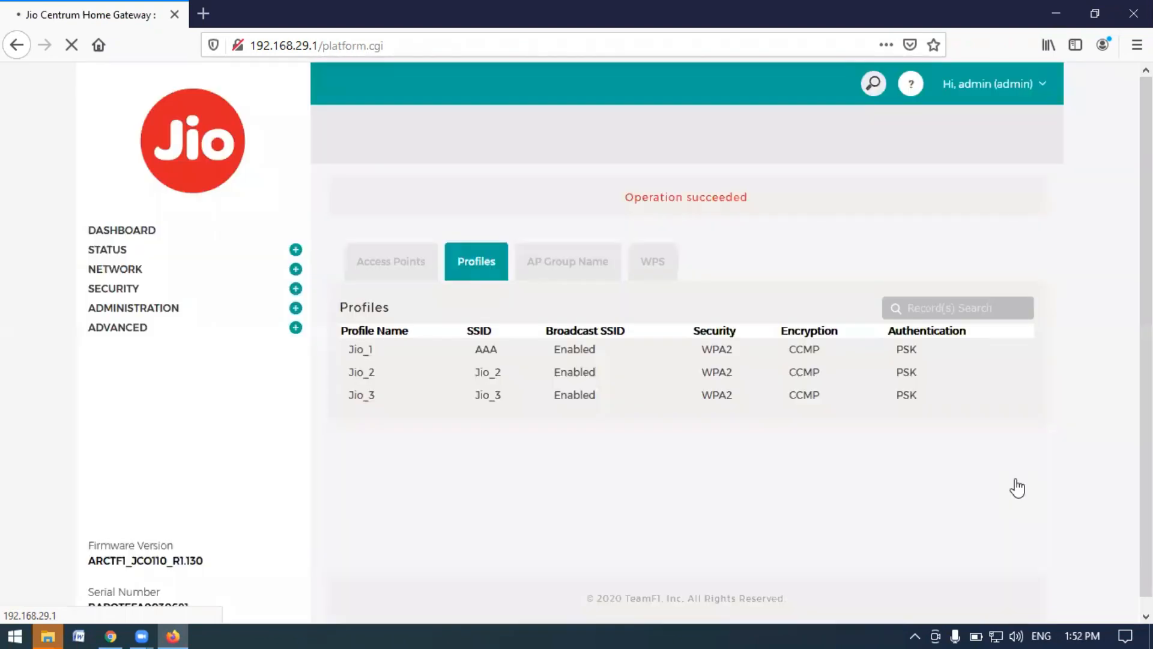